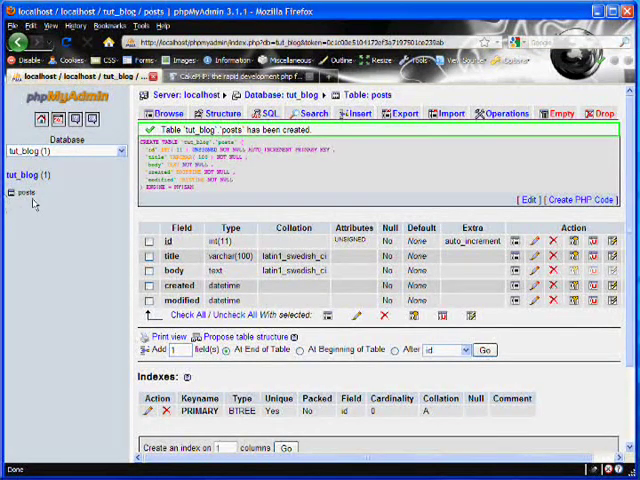
pyautogui.moveTo(27, 192)
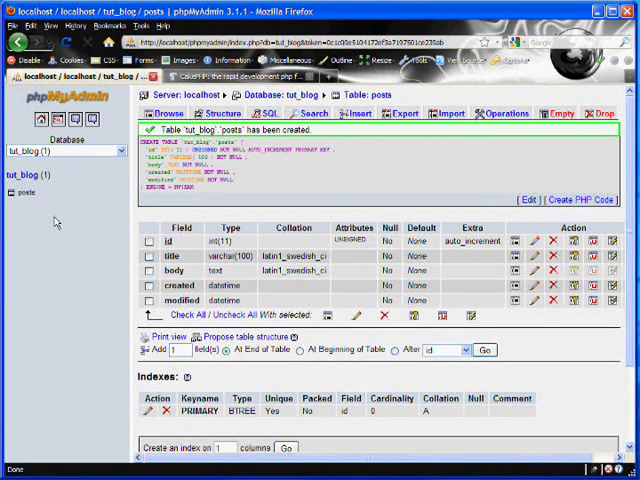
pyautogui.moveTo(42, 205)
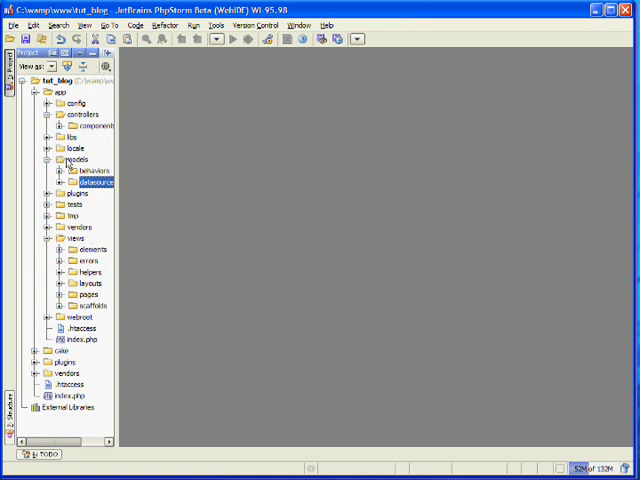
# Create a new empty post.php file in the app/models folder.
pyautogui.click(71, 160)
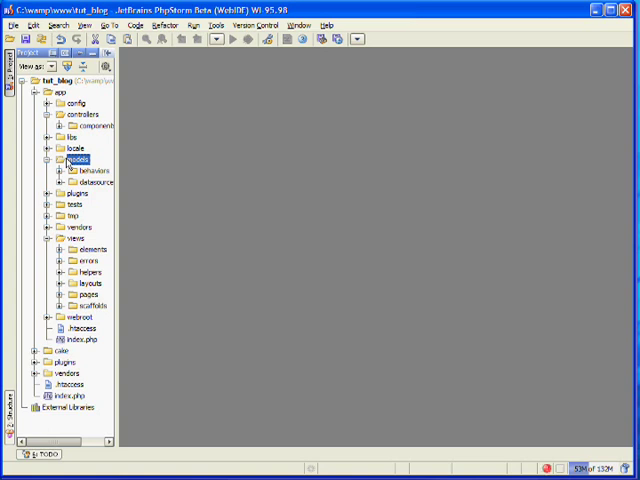
pyautogui.rightClick(73, 160)
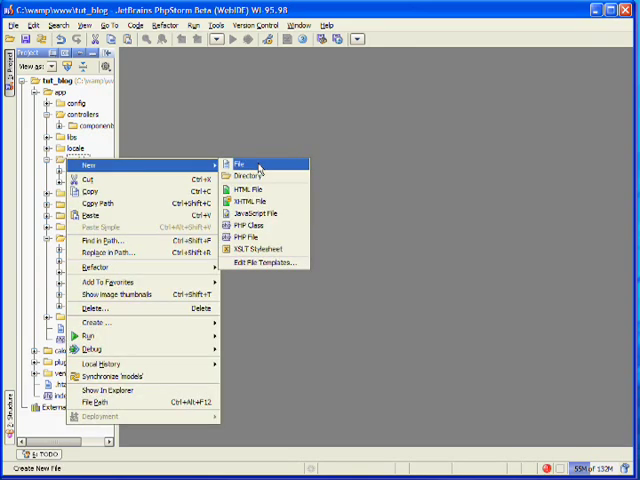
pyautogui.click(237, 164)
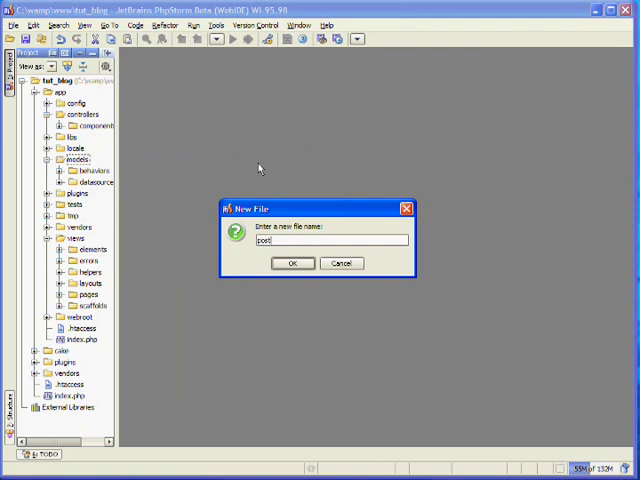
pyautogui.click(291, 263)
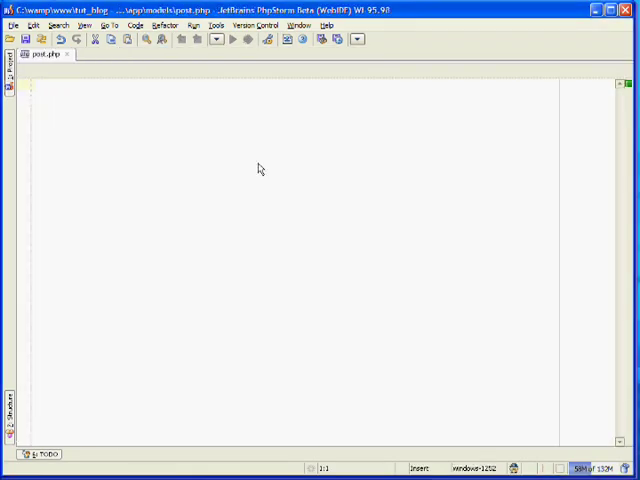
# Write the Post model in post.php: class Post extends AppModel with var $name = 'Post'.
pyautogui.write('<?p')
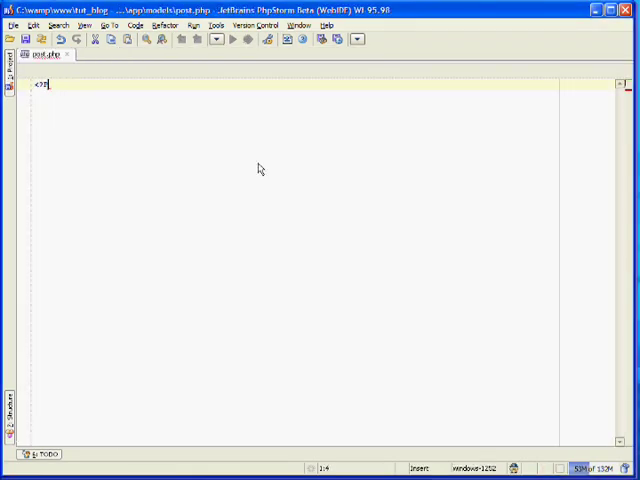
pyautogui.write('hp')
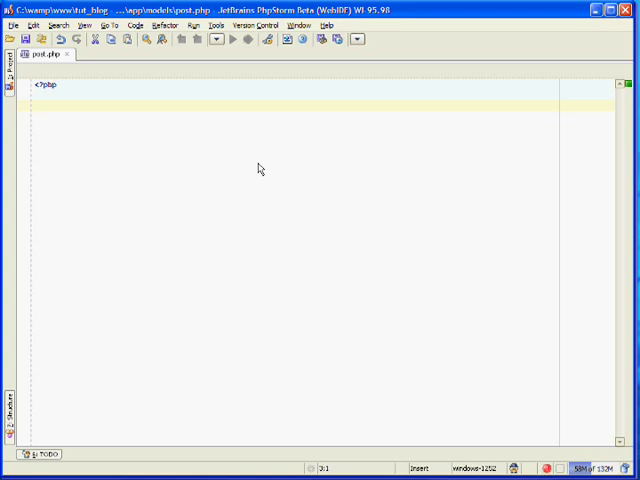
pyautogui.write('class Post extends AppModel {')
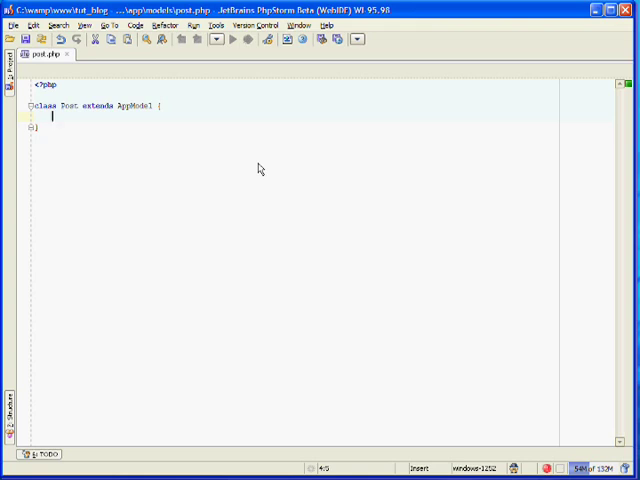
pyautogui.write('var $name')
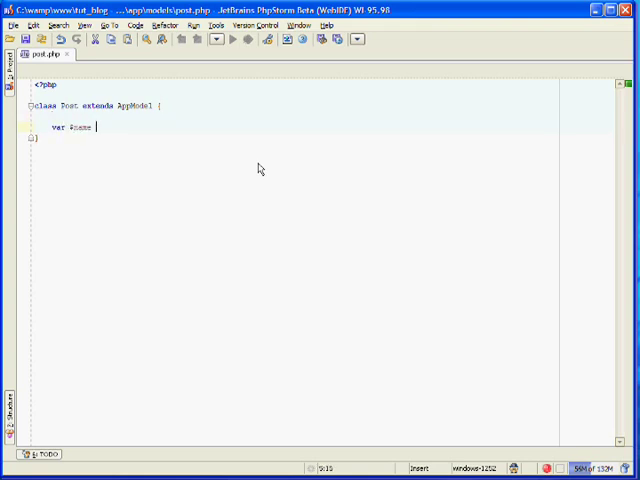
pyautogui.write("= 'Post';")
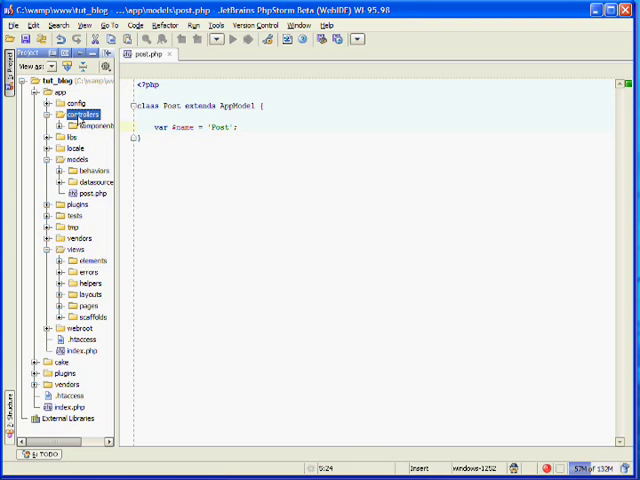
# Create a new empty posts_controller.php file in the app/controllers folder.
pyautogui.rightClick(80, 114)
pyautogui.write('posts')
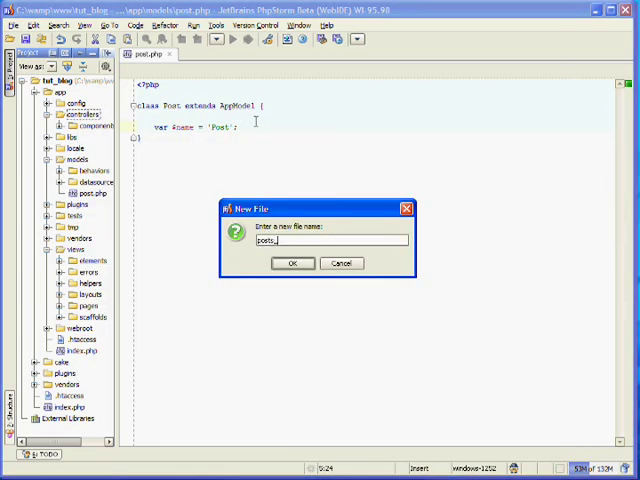
pyautogui.write('_controller.php')
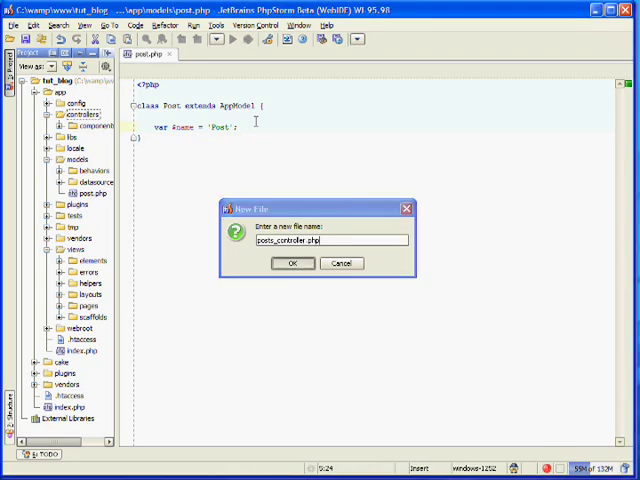
pyautogui.click(291, 263)
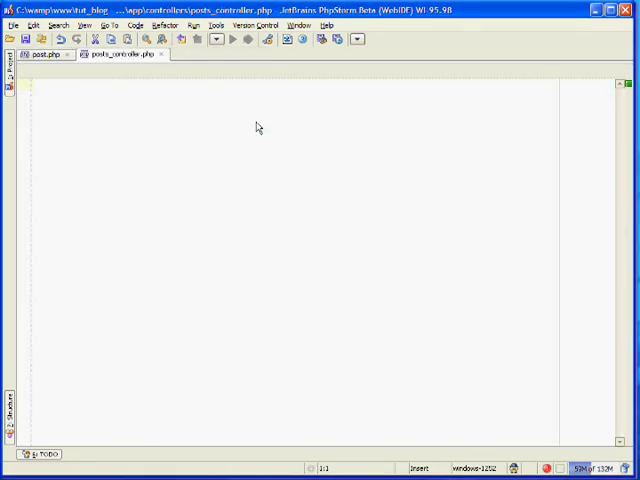
# Declare PostsController extending AppController with var $name = 'Posts'.
pyautogui.write('<?p')
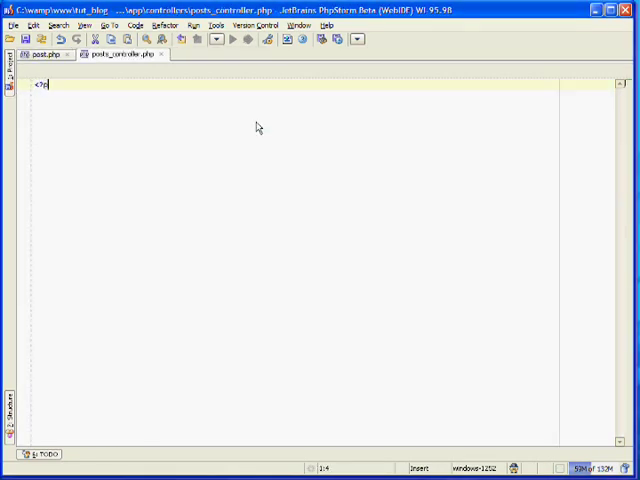
pyautogui.write('hp')
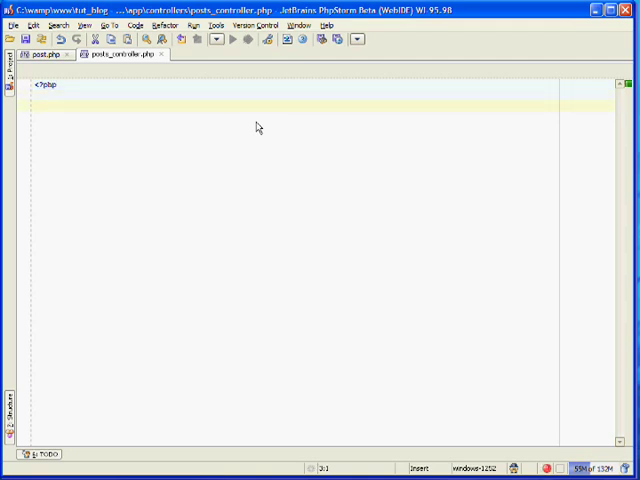
pyautogui.write('ola')
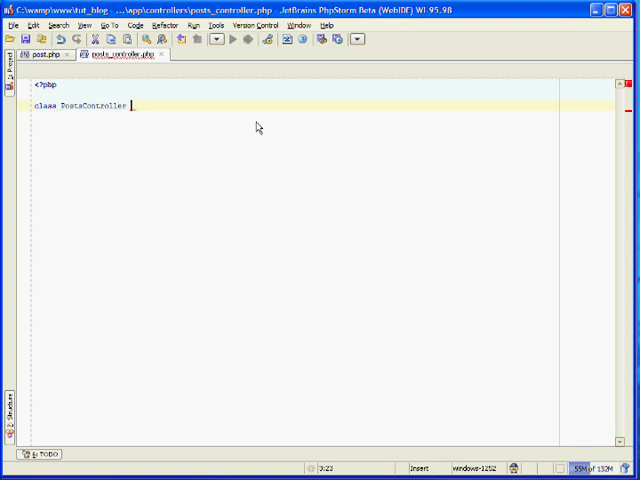
pyautogui.write('extends App')
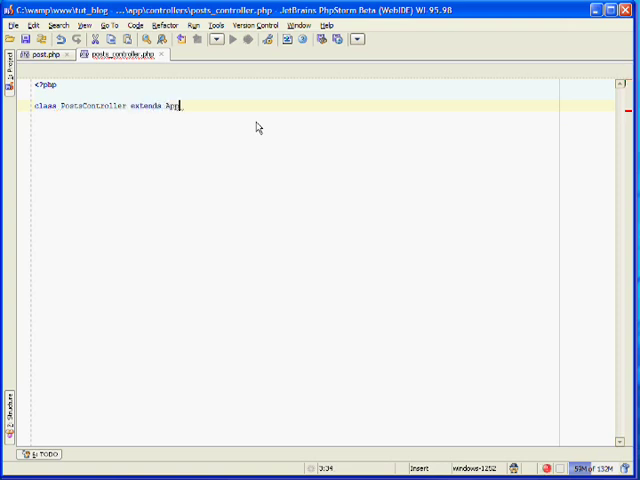
pyautogui.write('Controller {')
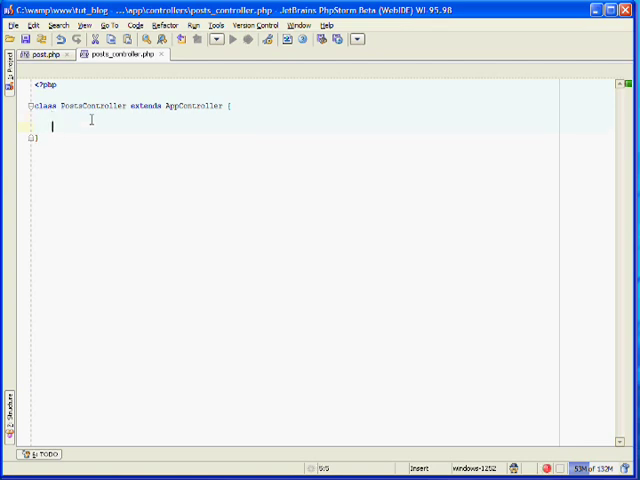
pyautogui.write('var')
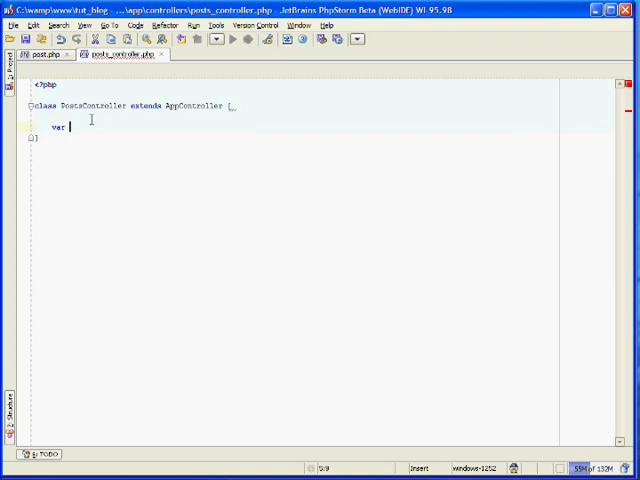
pyautogui.write('$name =')
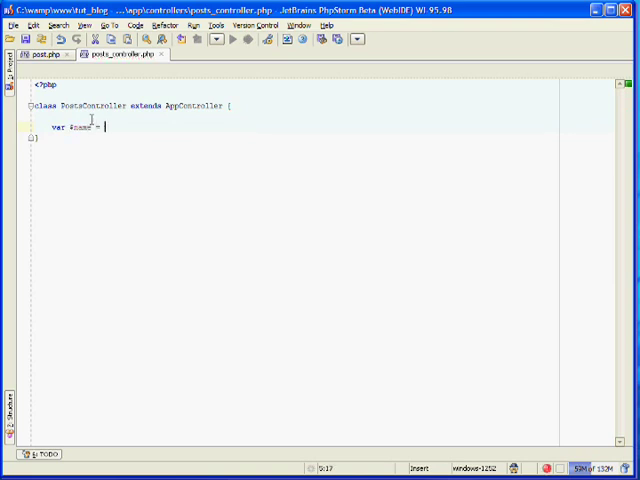
pyautogui.write("''")
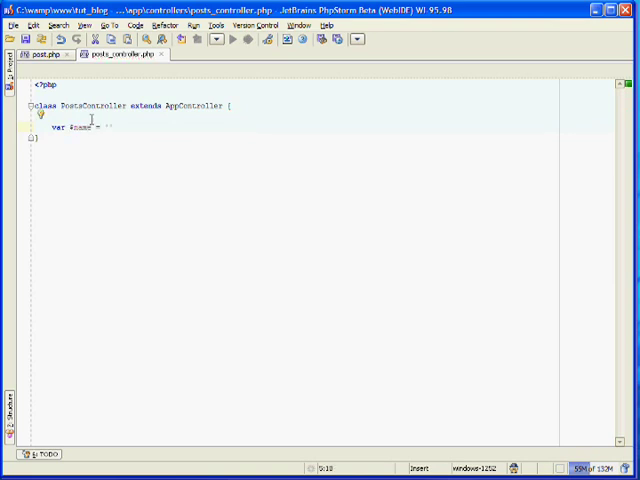
pyautogui.write("Posts';")
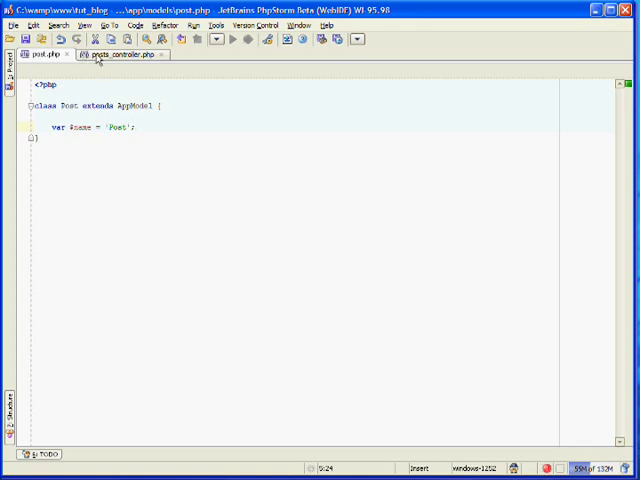
# Add an empty hello_world() action function below the $name property.
pyautogui.click(115, 54)
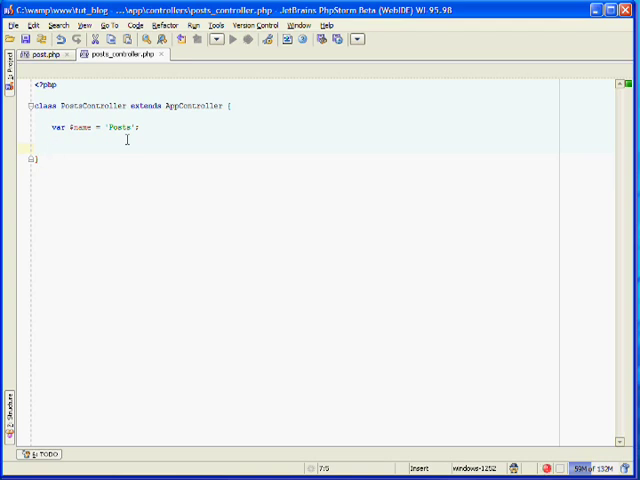
pyautogui.write('function')
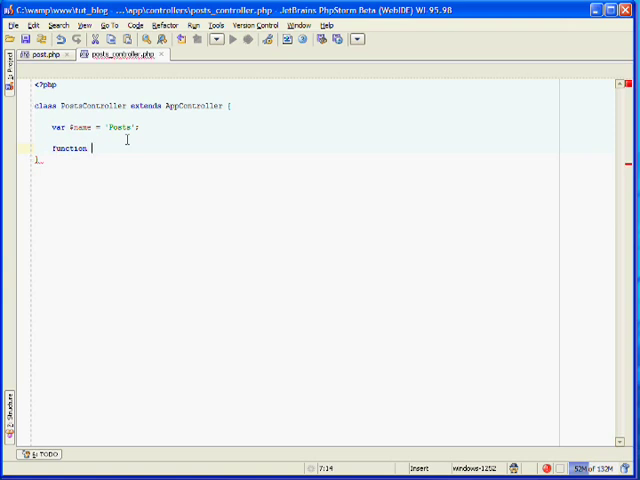
pyautogui.write('say_he')
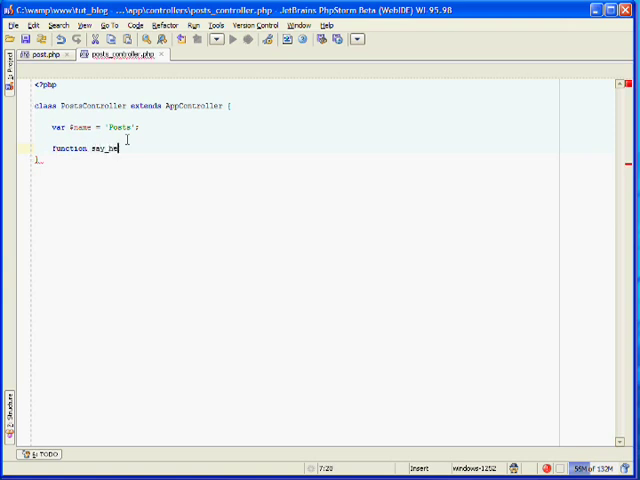
pyautogui.write('llo()')
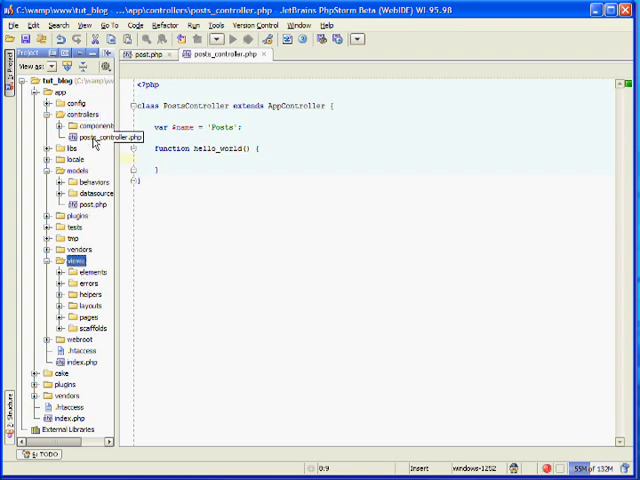
pyautogui.moveTo(77, 266)
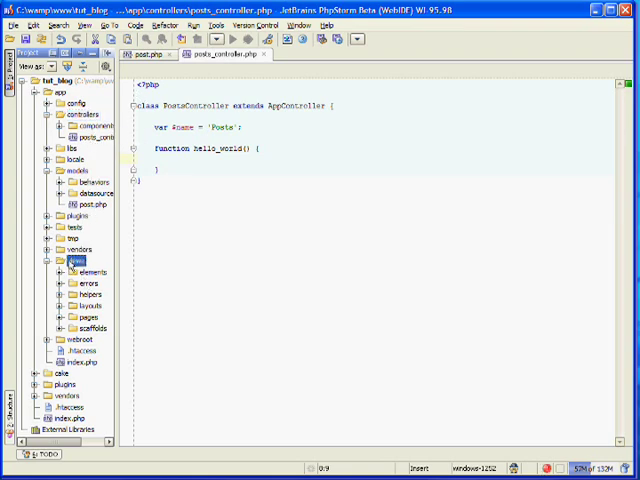
# Create a posts folder under app/views containing an empty hello_world.ctp file.
pyautogui.rightClick(72, 259)
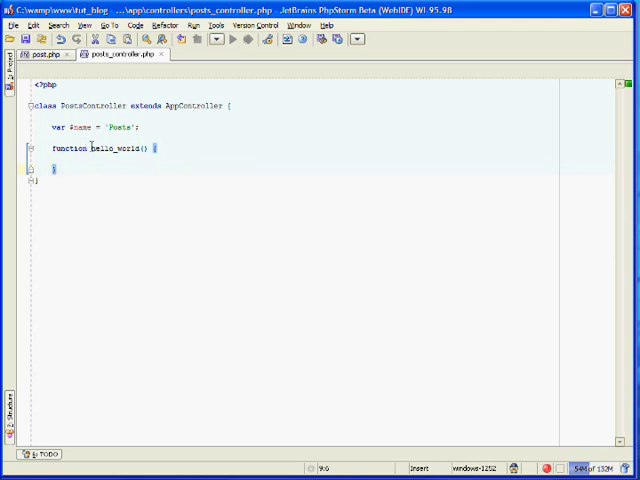
pyautogui.click(13, 51)
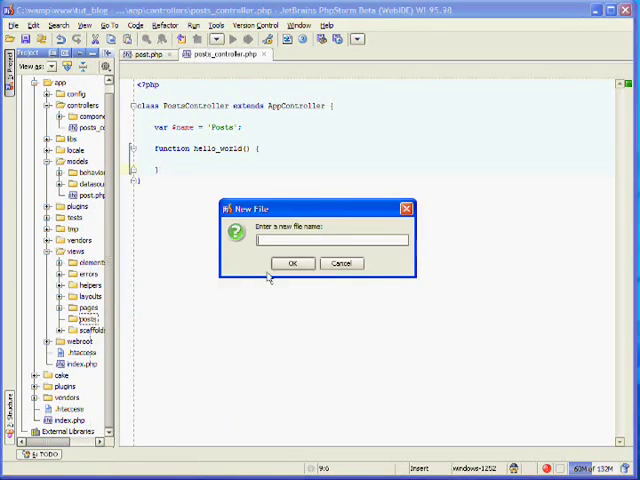
pyautogui.write('hello_world')
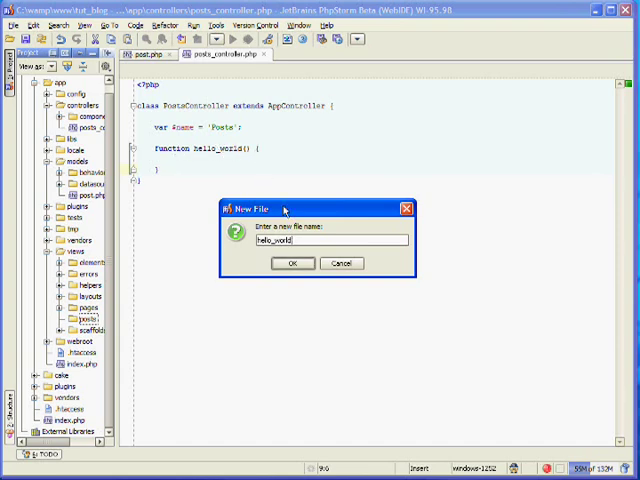
pyautogui.write('.ctp')
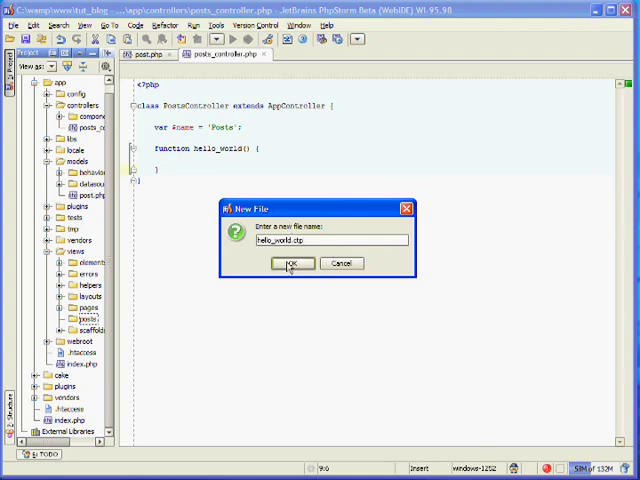
pyautogui.click(290, 263)
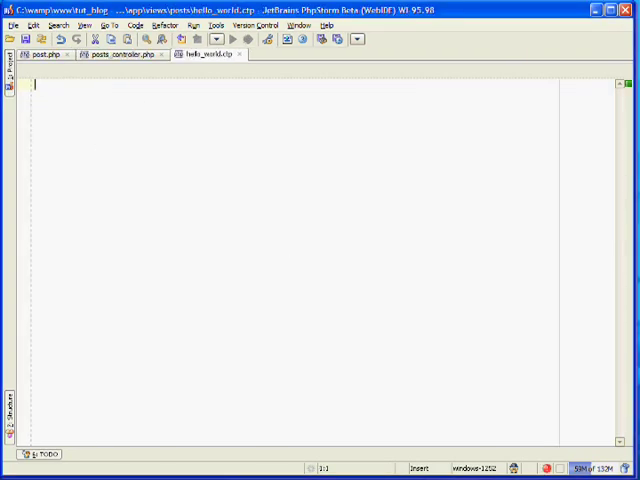
pyautogui.moveTo(94, 131)
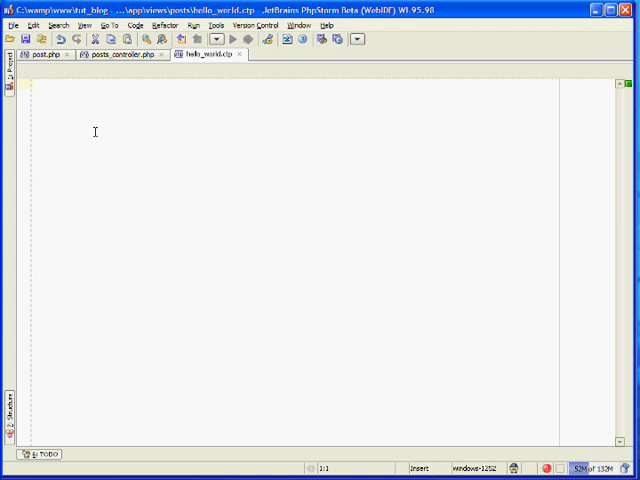
# Write an <h2>Hello World</h2> heading and a 'Saying hello world from our hello_world action' paragraph.
pyautogui.click(37, 85)
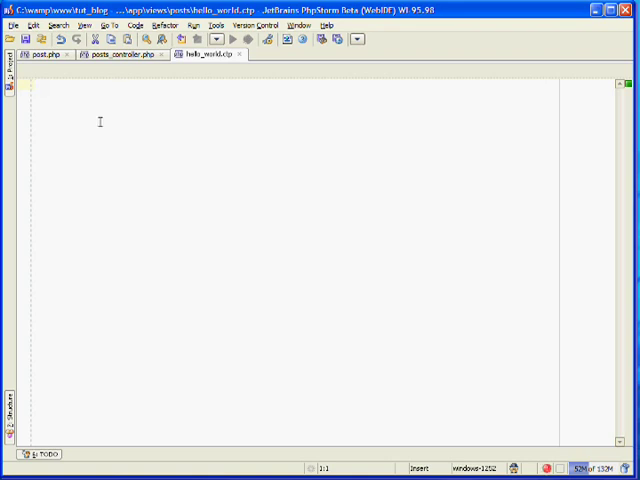
pyautogui.click(207, 54)
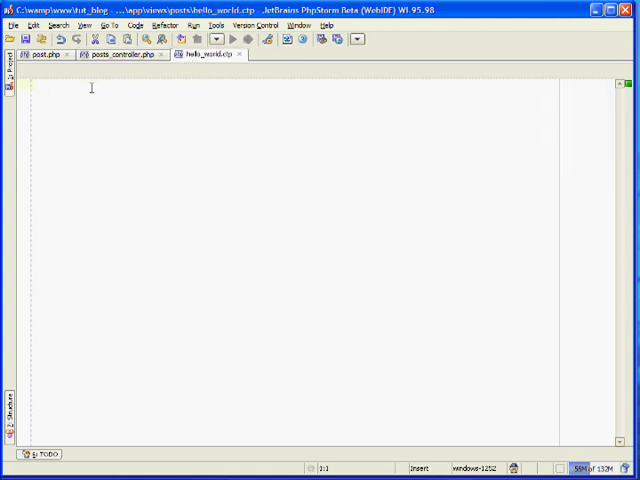
pyautogui.write('<h2>Hello W')
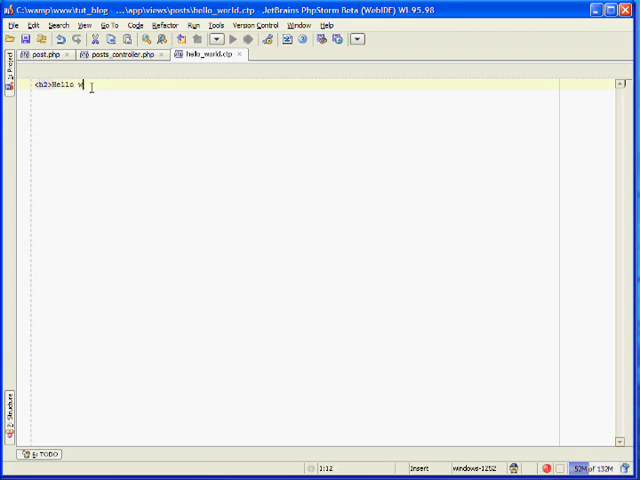
pyautogui.write('orld</h2>')
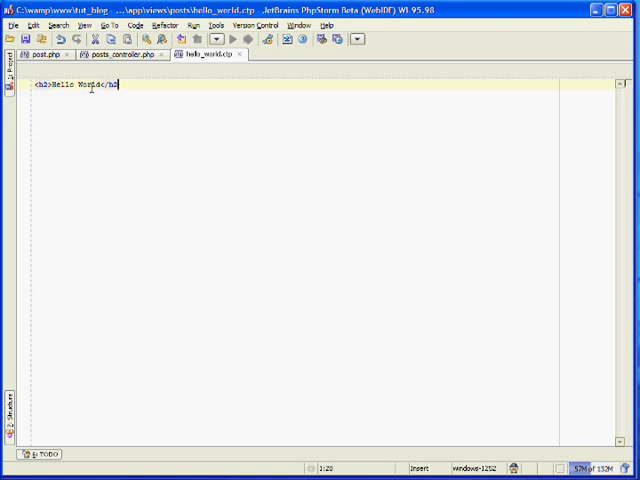
pyautogui.write('<p><')
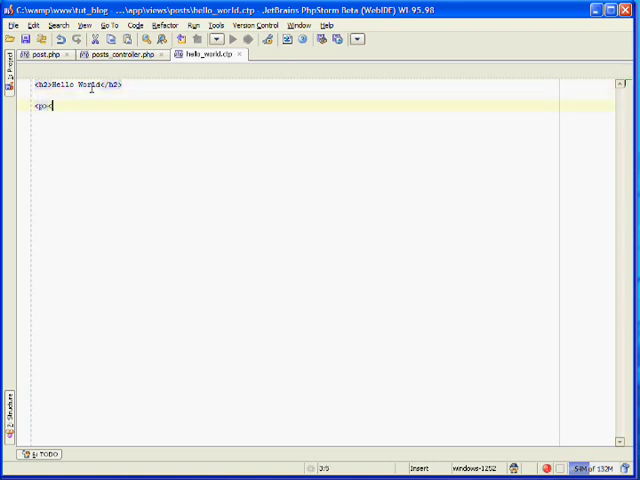
pyautogui.write('Say</p>')
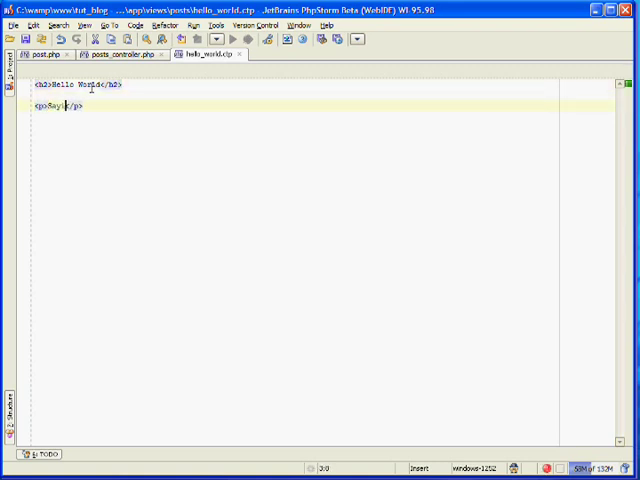
pyautogui.write('ing hello world')
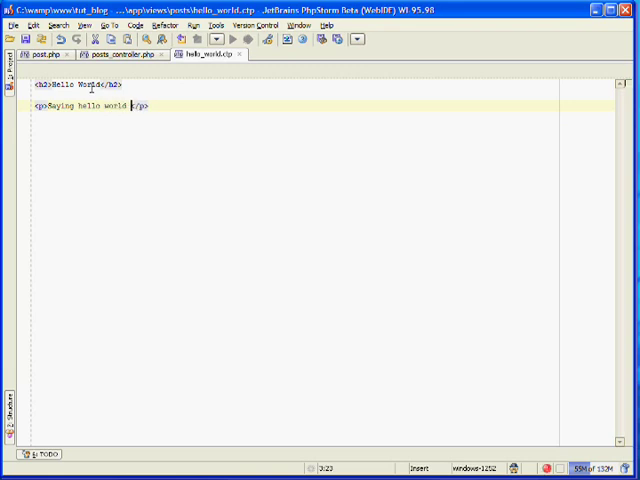
pyautogui.write('from our "he')
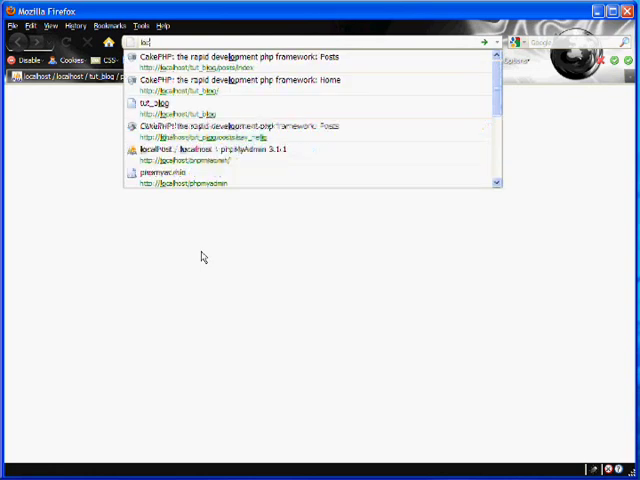
# In Firefox, load localhost/tut_blog/posts/hello_world to view the rendered page.
pyautogui.write('localhost/tut_blog/')
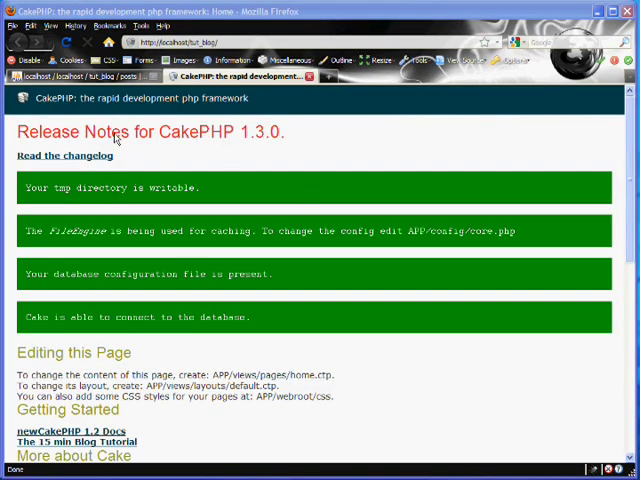
pyautogui.moveTo(190, 340)
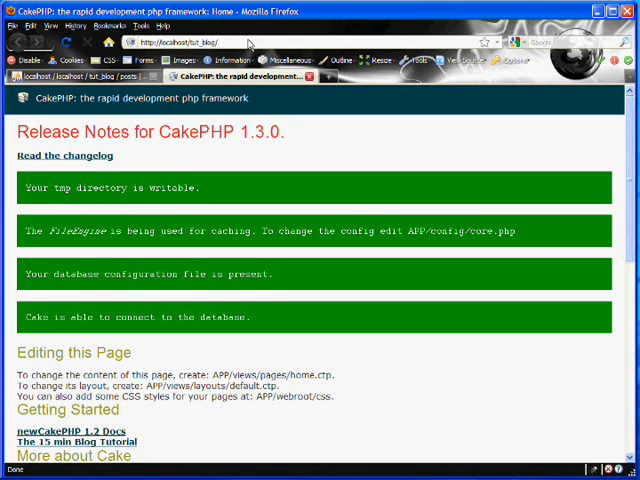
pyautogui.write('posts/hello_world')
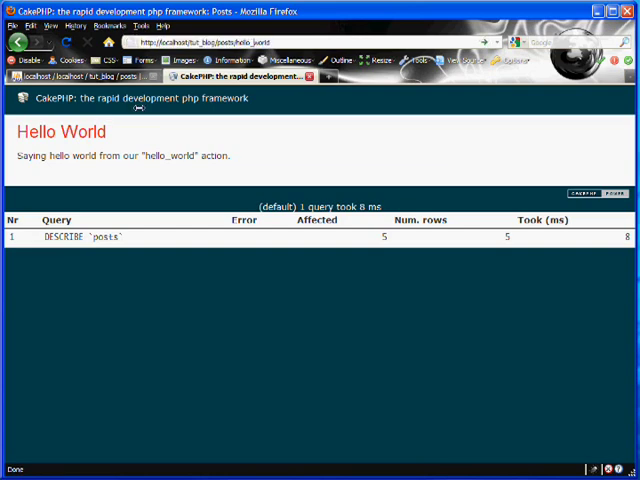
pyautogui.moveTo(265, 203)
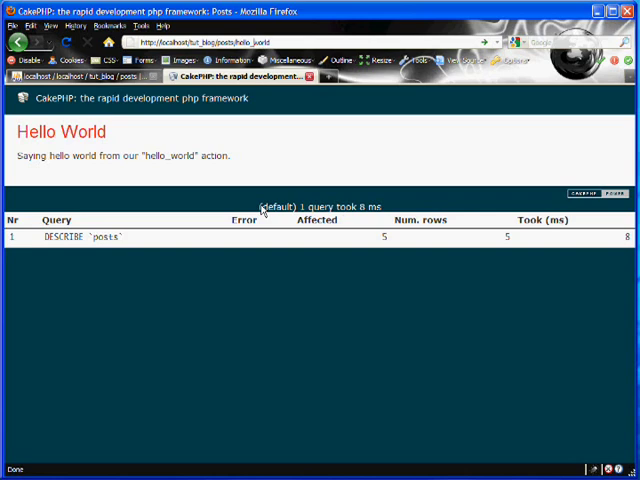
pyautogui.moveTo(147, 230)
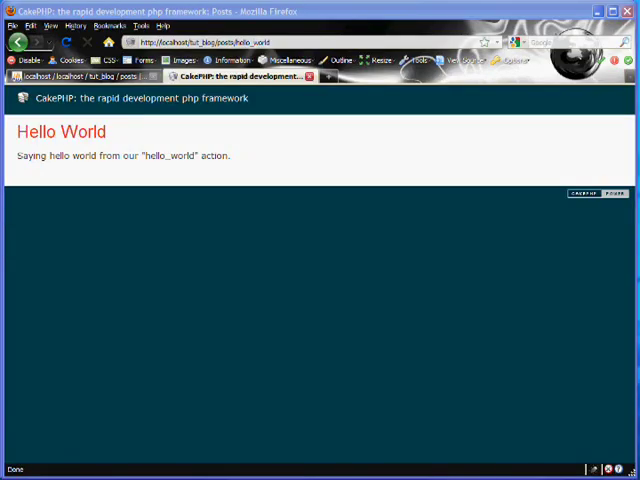
pyautogui.moveTo(255, 213)
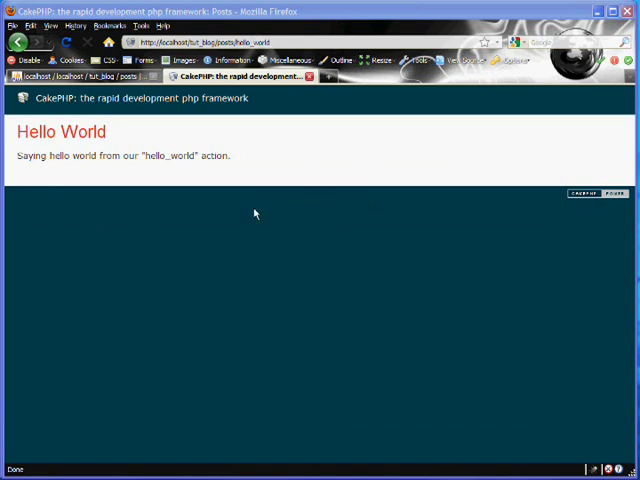
pyautogui.moveTo(256, 101)
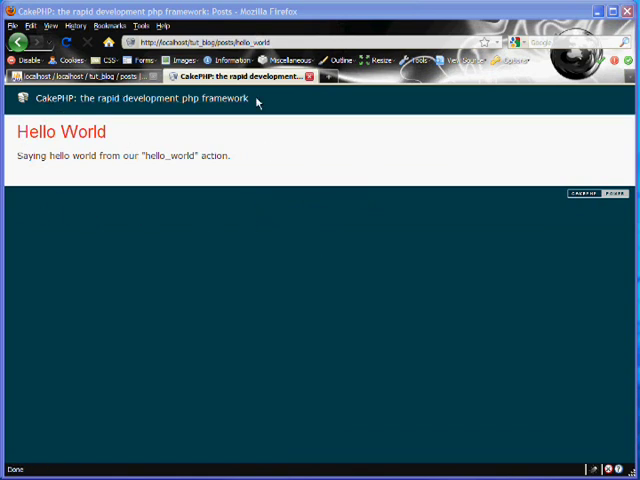